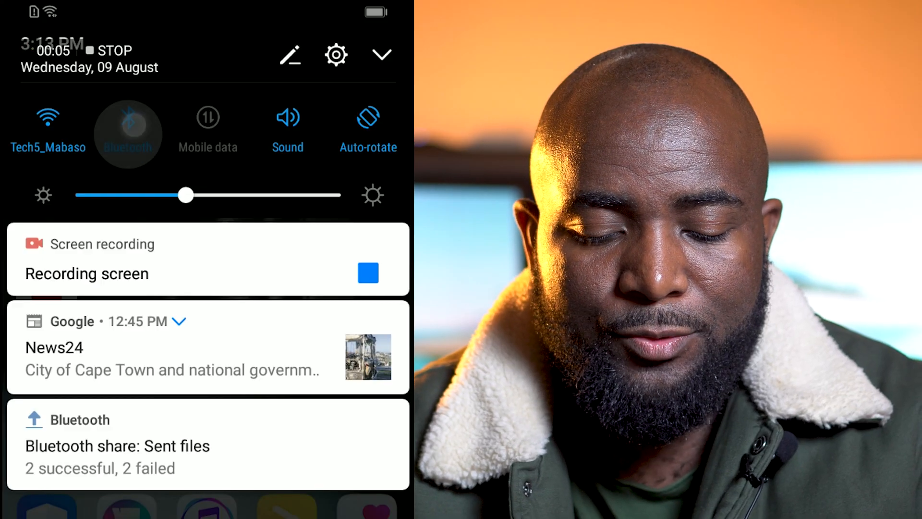
# Turn on the phone's Bluetooth and reach its Bluetooth page via Settings > Device connection
pyautogui.click(127, 116)
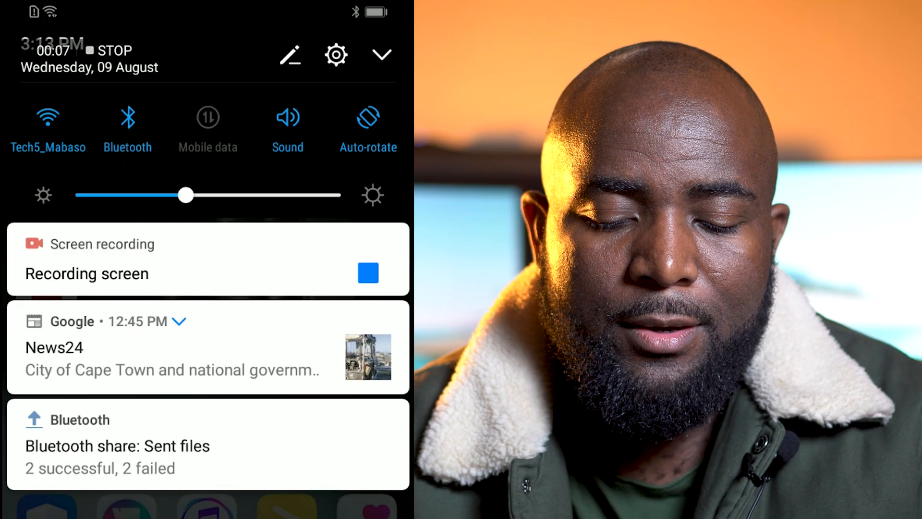
pyautogui.click(335, 55)
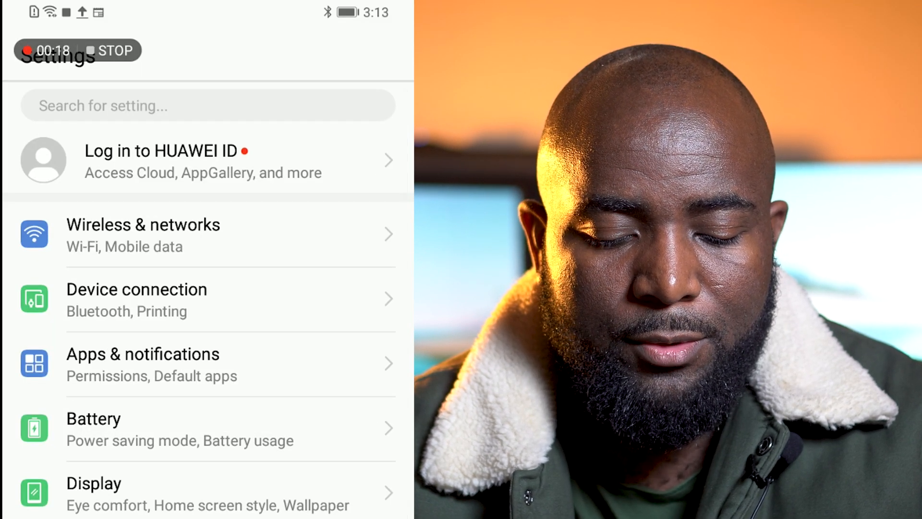
pyautogui.click(136, 299)
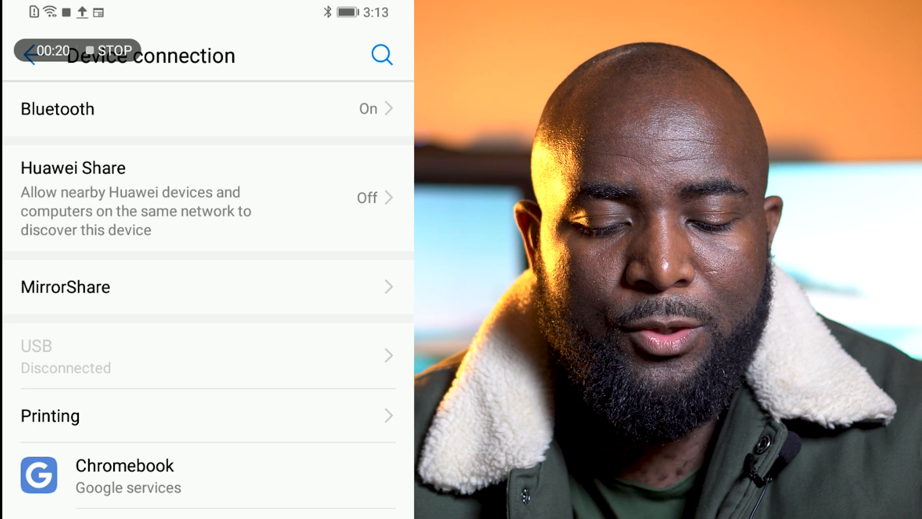
pyautogui.click(57, 108)
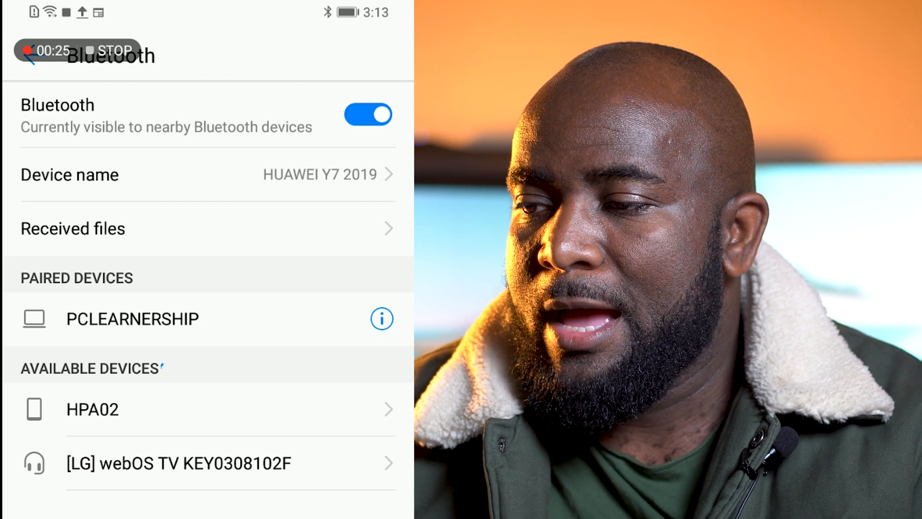
# Switch the PC's Bluetooth on from Settings > Bluetooth & devices
pyautogui.click(501, 509)
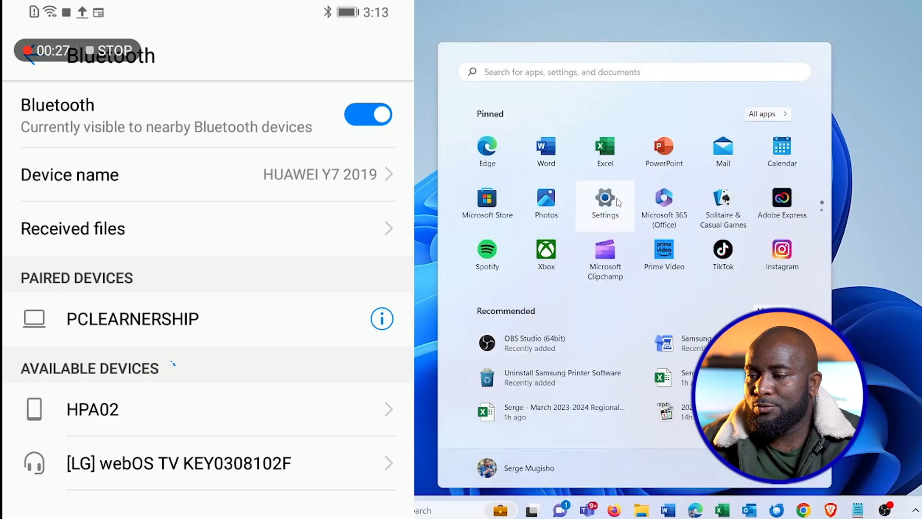
pyautogui.click(604, 199)
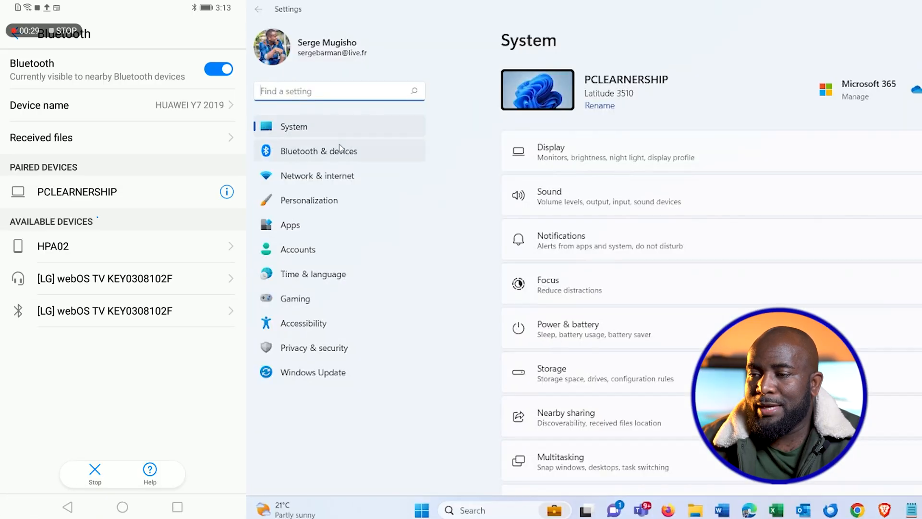
pyautogui.click(319, 151)
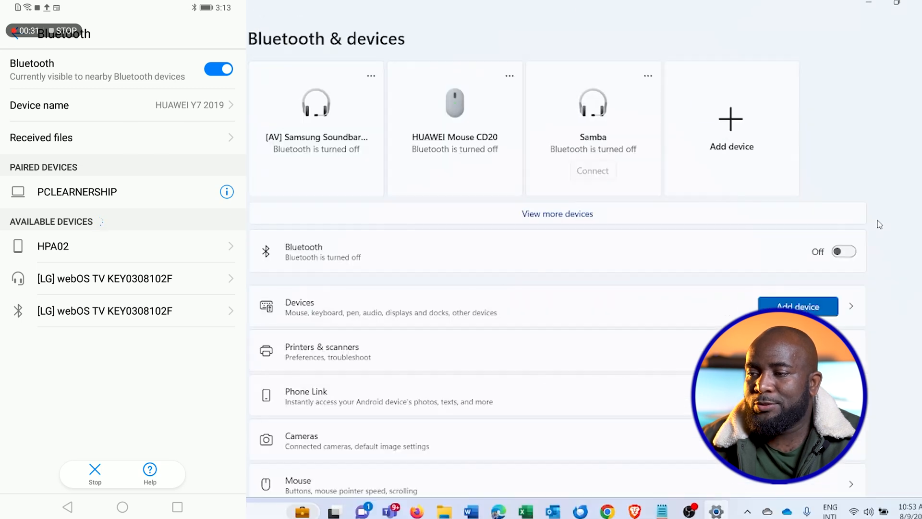
pyautogui.click(843, 251)
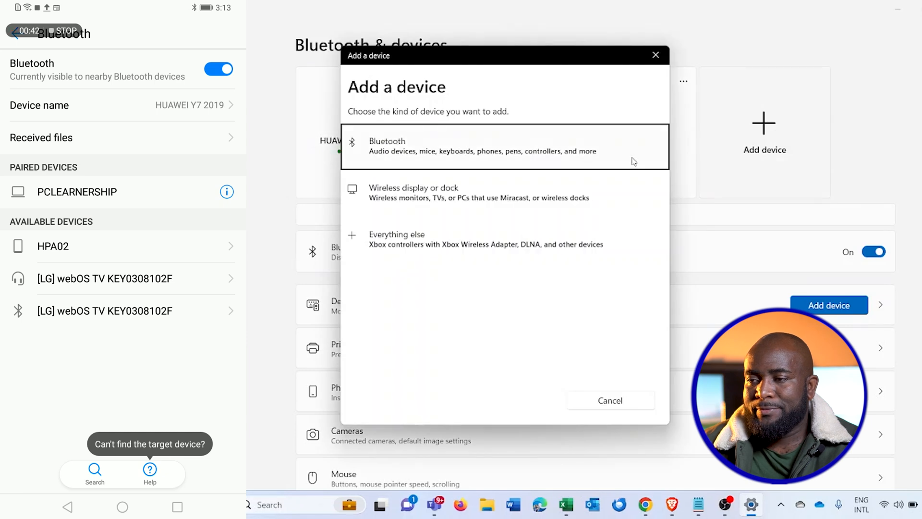
# Add the HUAWEI Y7 2019 as a Bluetooth device and confirm the matching pairing PIN
pyautogui.click(503, 146)
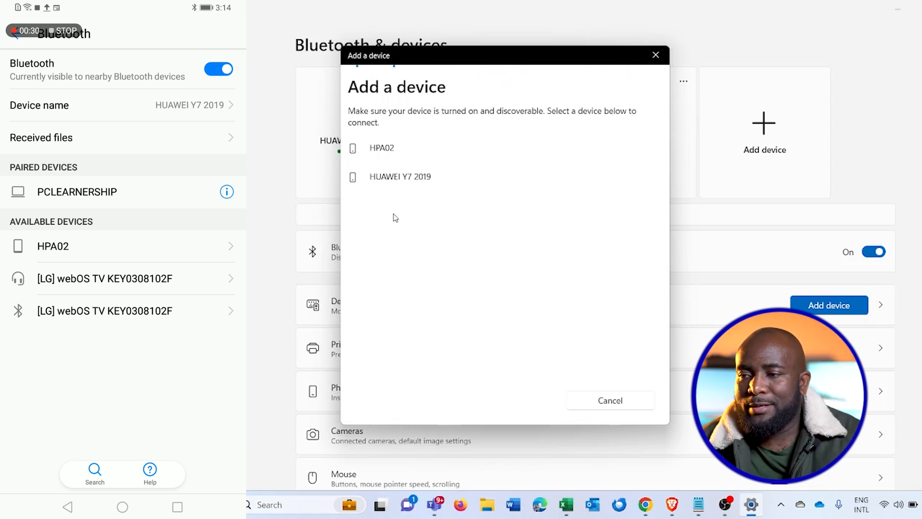
pyautogui.click(400, 177)
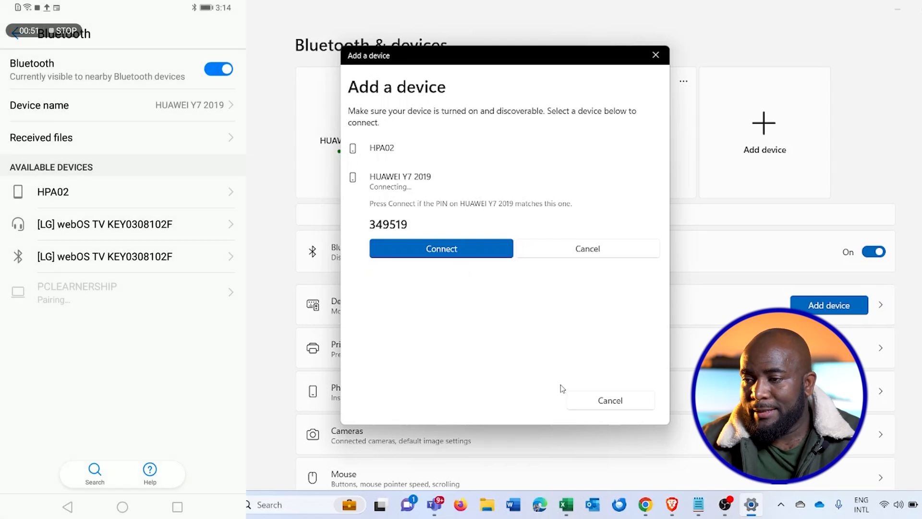
pyautogui.click(441, 248)
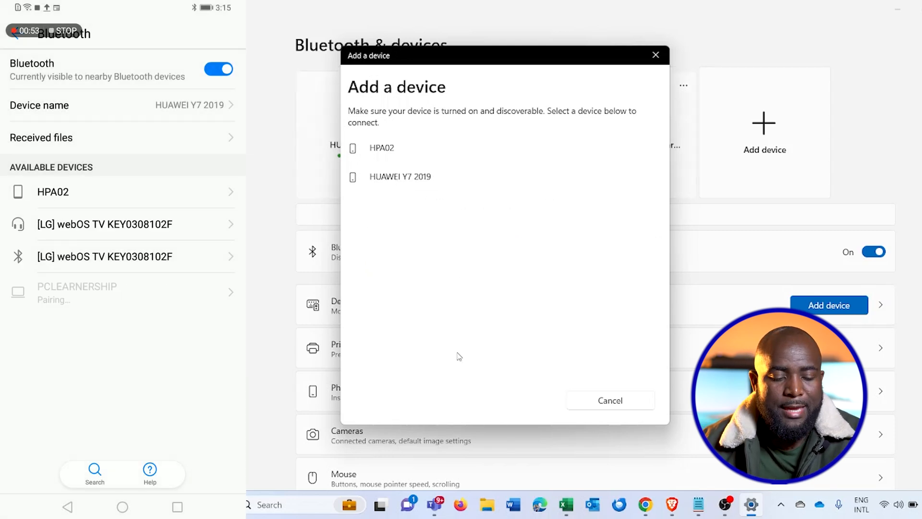
pyautogui.click(400, 177)
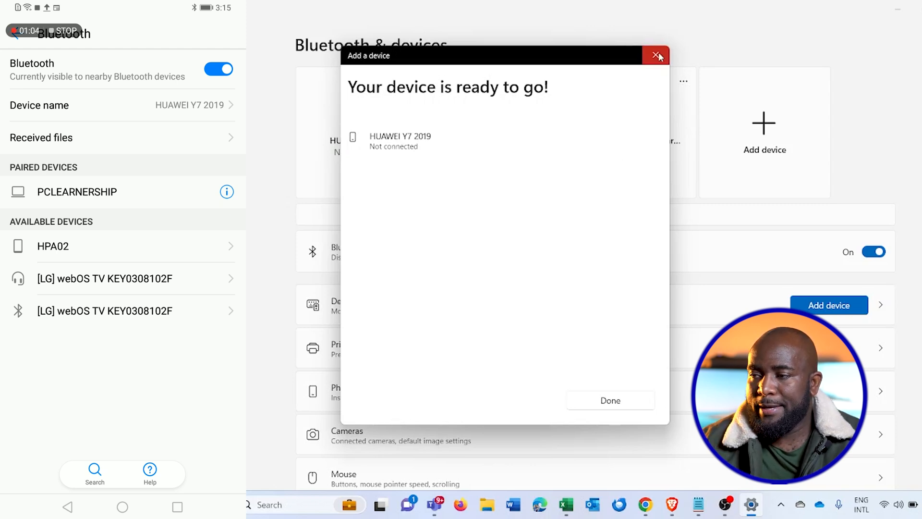
# Close the finished Add a device pairing dialog
pyautogui.click(657, 56)
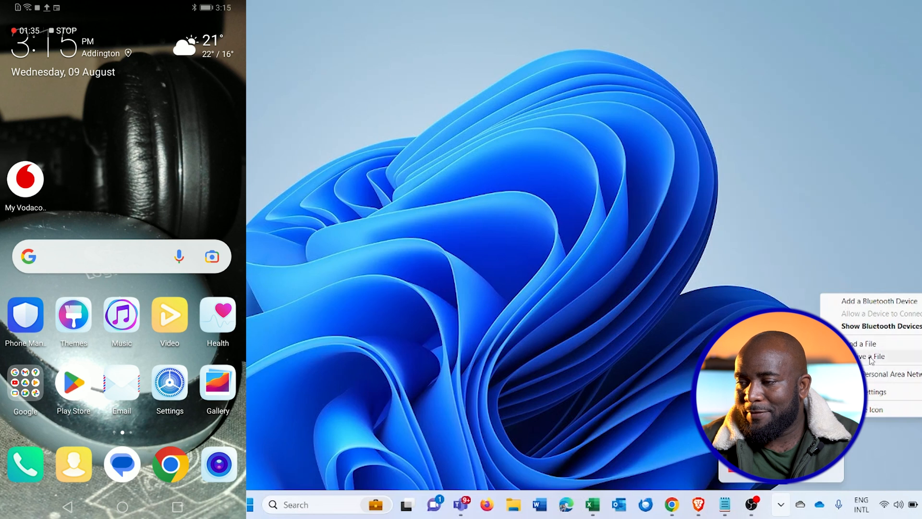
# Set the PC to receive a file from the phone via the tray Bluetooth menu
pyautogui.click(866, 357)
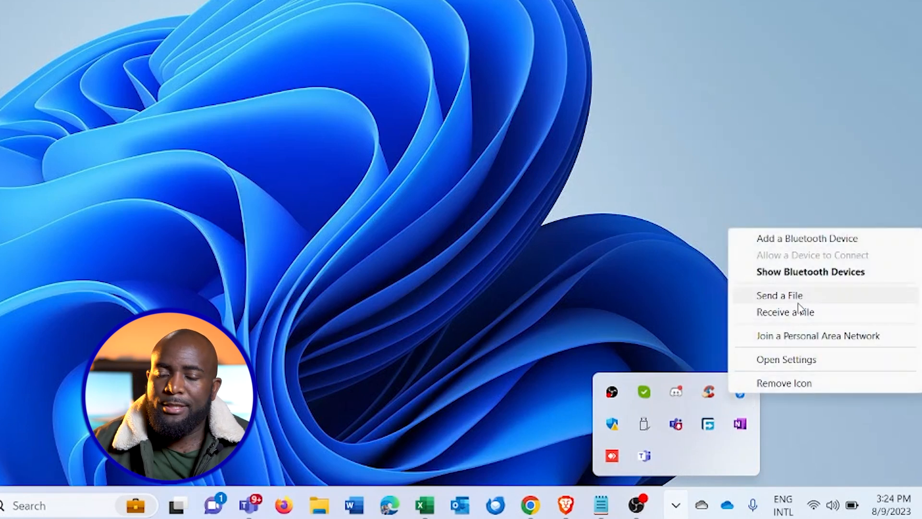
# Choose Send a File and select HUAWEI Y7 2019 as the recipient device
pyautogui.click(779, 295)
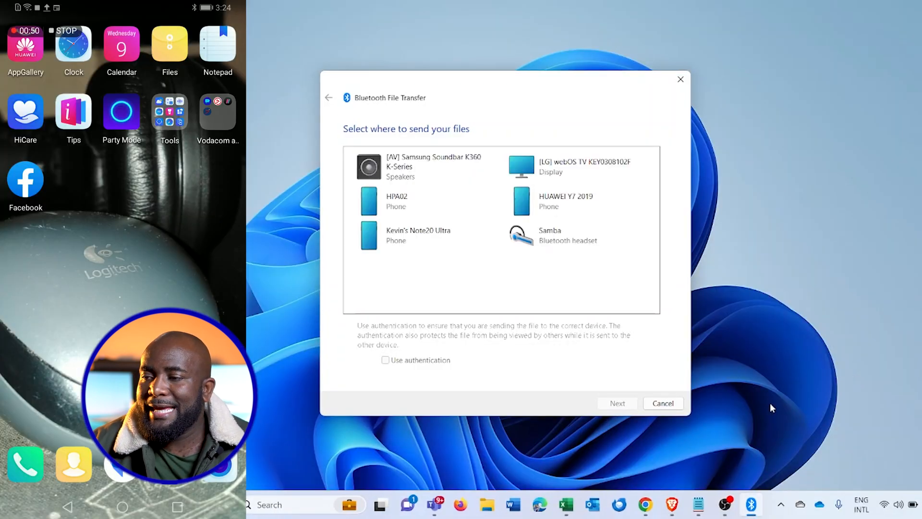
pyautogui.click(568, 235)
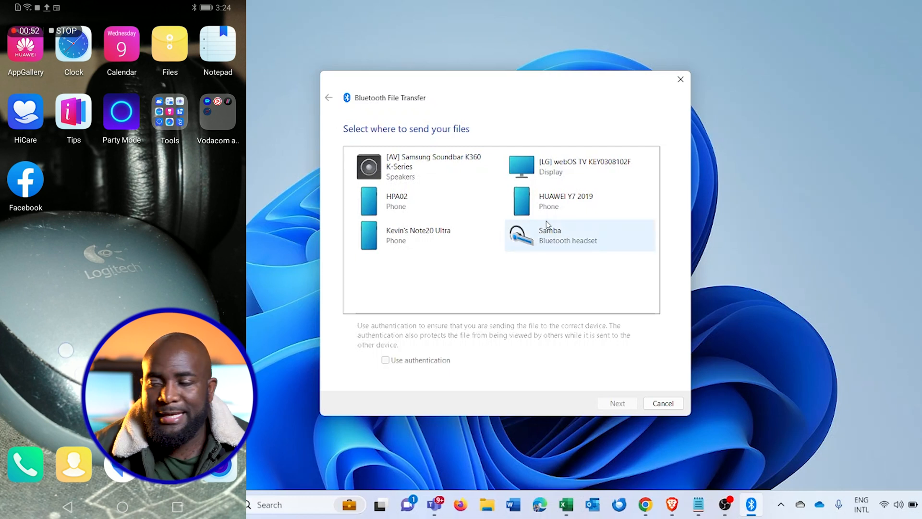
pyautogui.moveTo(546, 225)
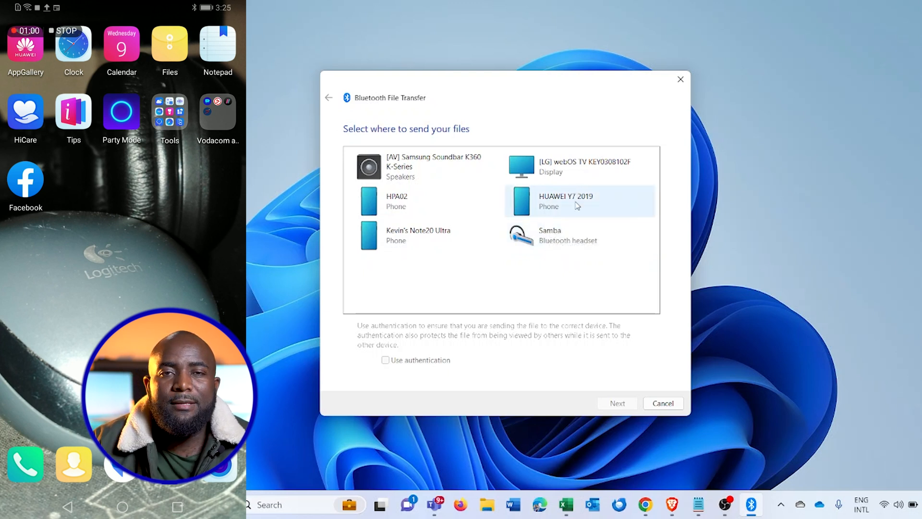
pyautogui.moveTo(567, 201)
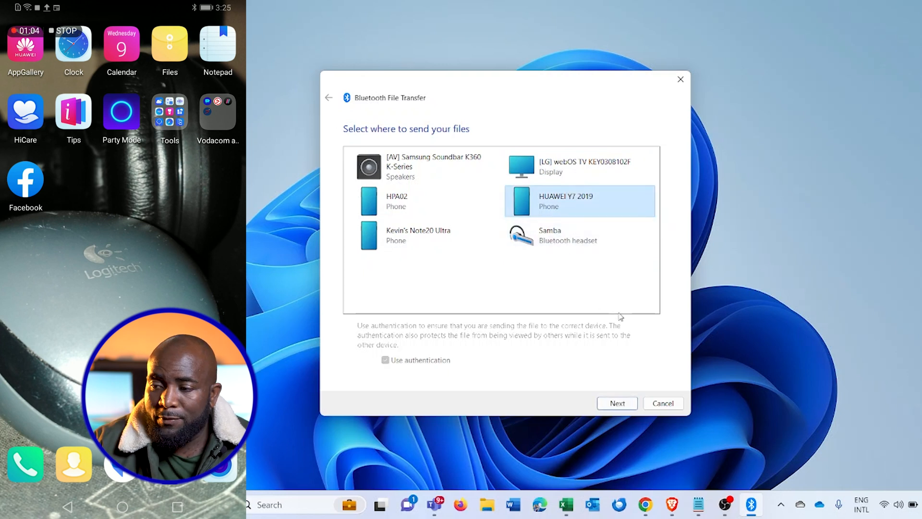
pyautogui.click(617, 403)
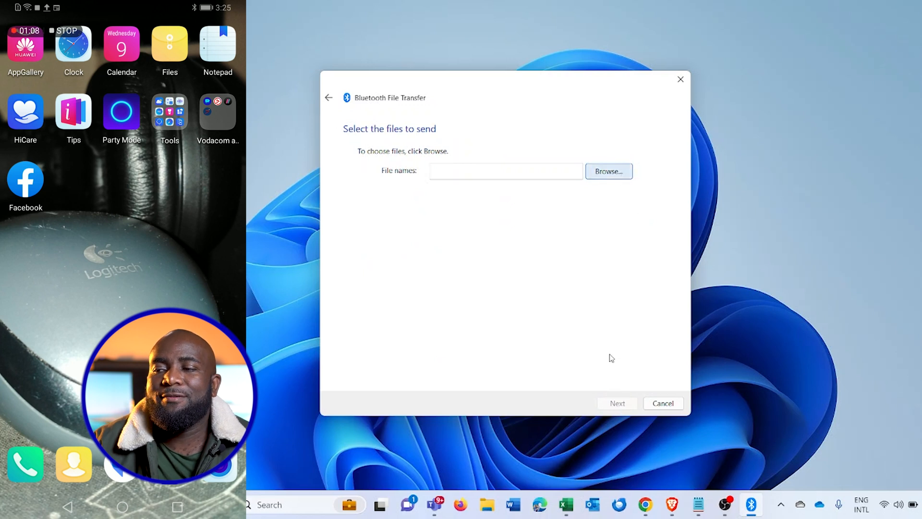
# Select amon.png from Documents > sign and start sending it to the phone
pyautogui.click(609, 171)
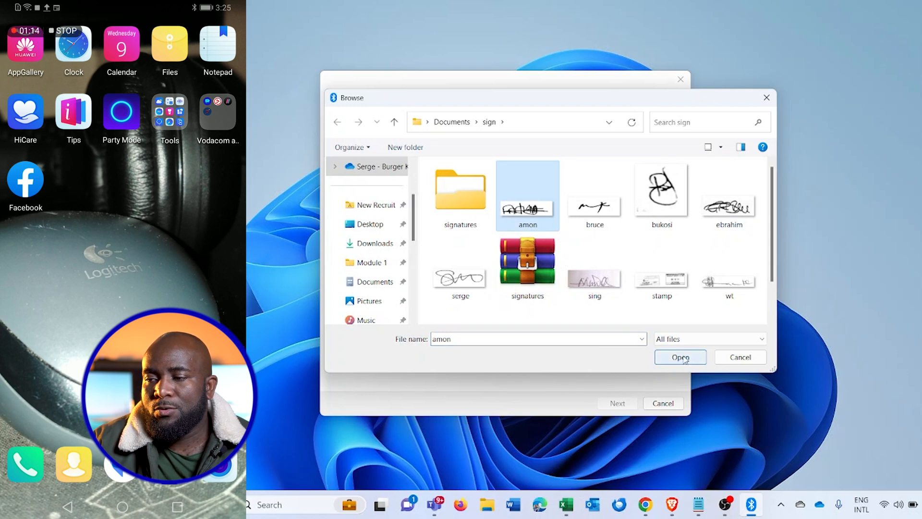
pyautogui.click(681, 357)
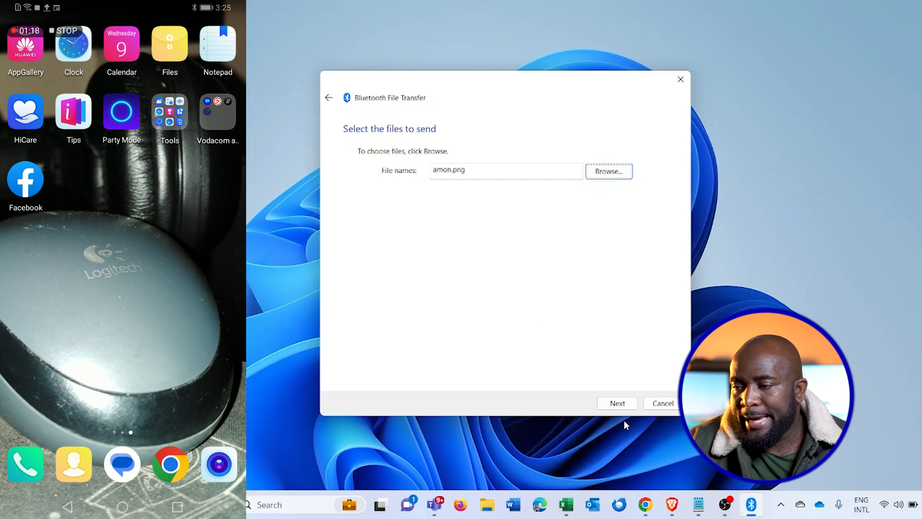
pyautogui.click(617, 403)
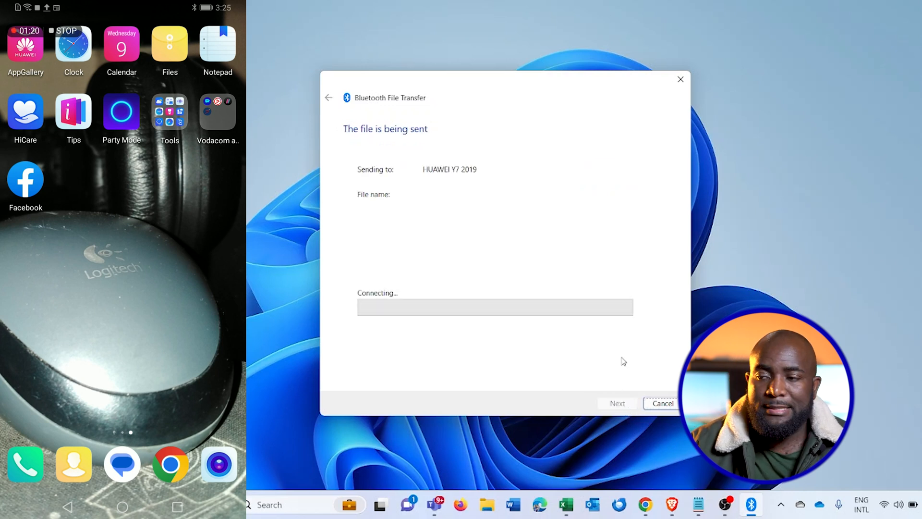